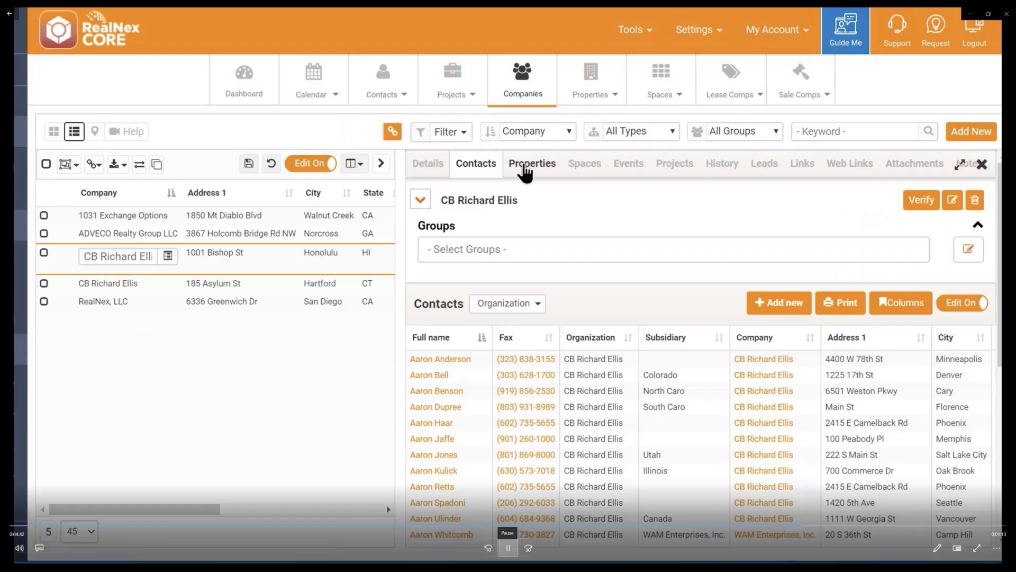
Show CB Richard Ellis's properties organization-wide, listing six owner, site and agent entries
left_click(531, 163)
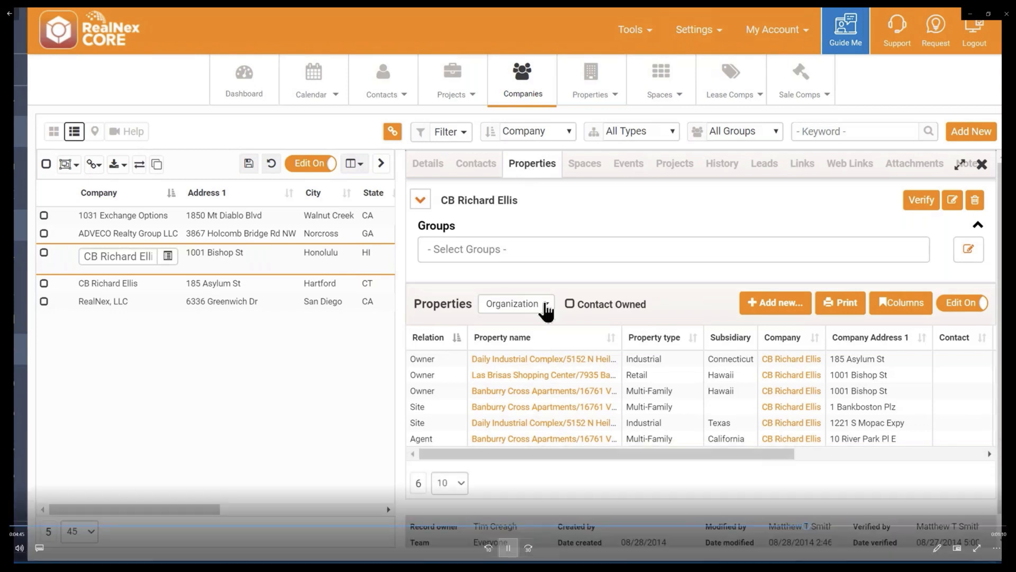
Limit the properties to This Record and toggle the Contact Owned filter
left_click(515, 304)
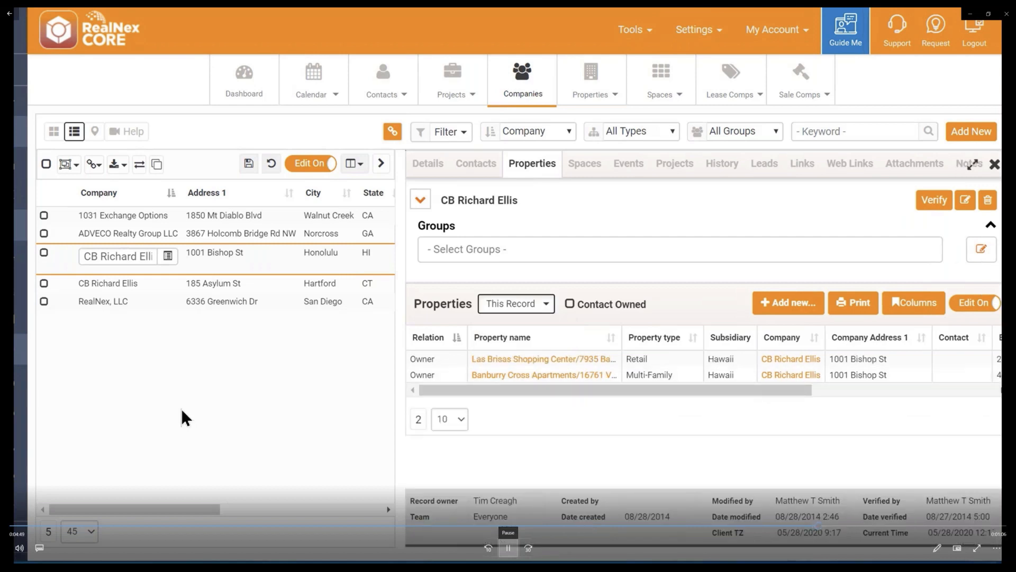
mouse_move(571, 306)
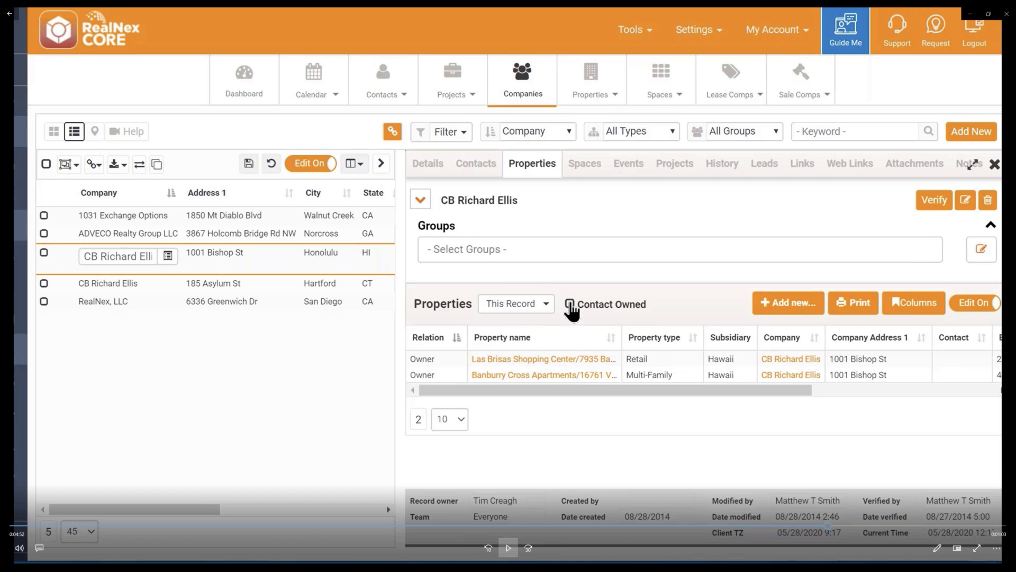
mouse_move(507, 548)
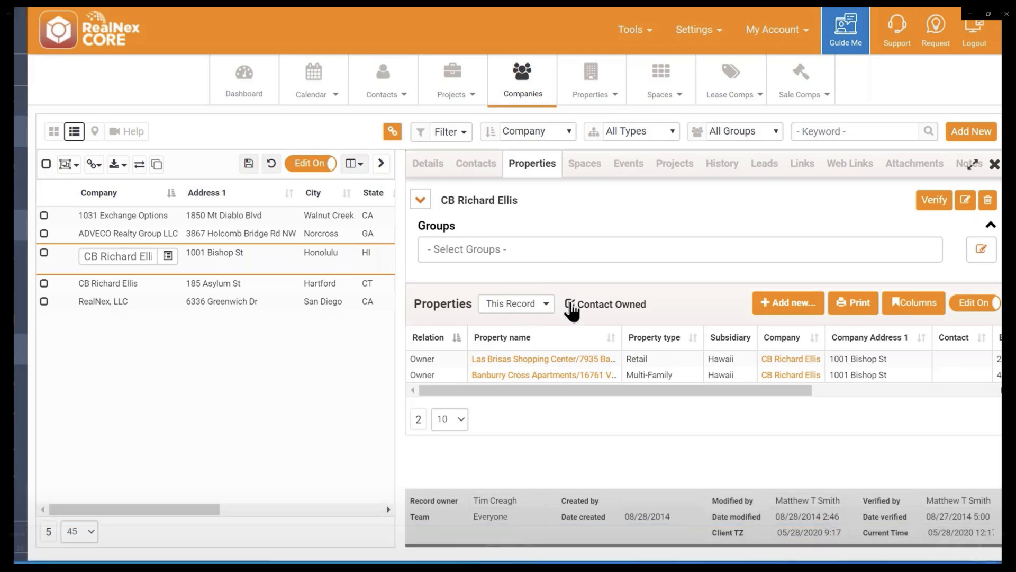
left_click(516, 304)
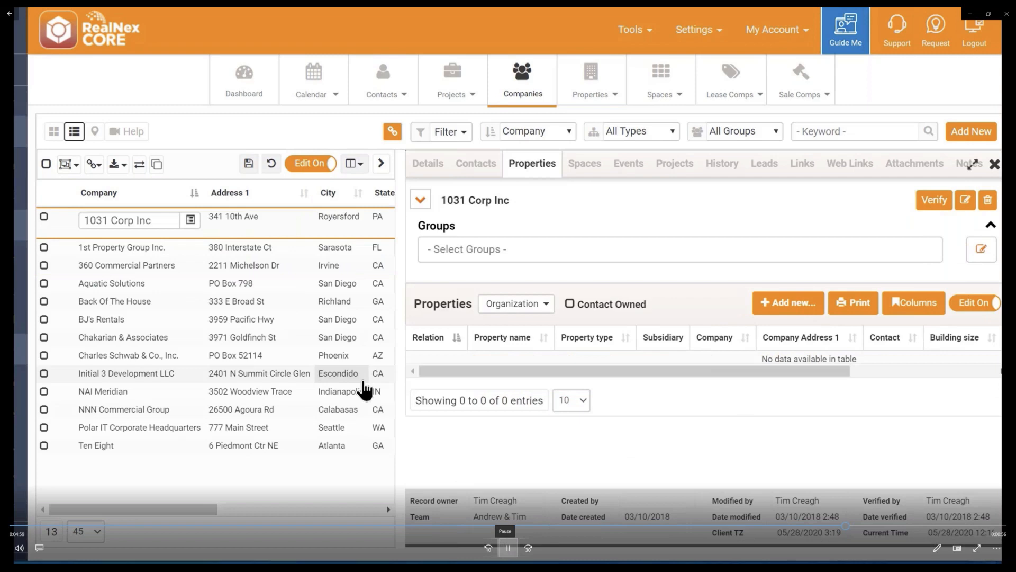
Show 1031 Corp Inc's spaces organization-wide with Contact Tenant, listing the Indy Office Park suite 102 lease
left_click(584, 163)
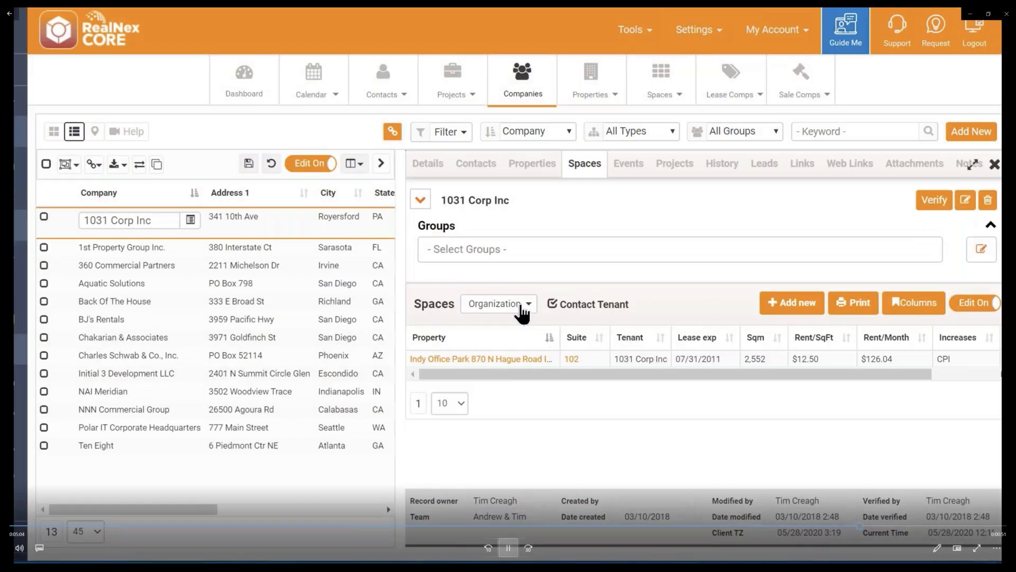
left_click(507, 547)
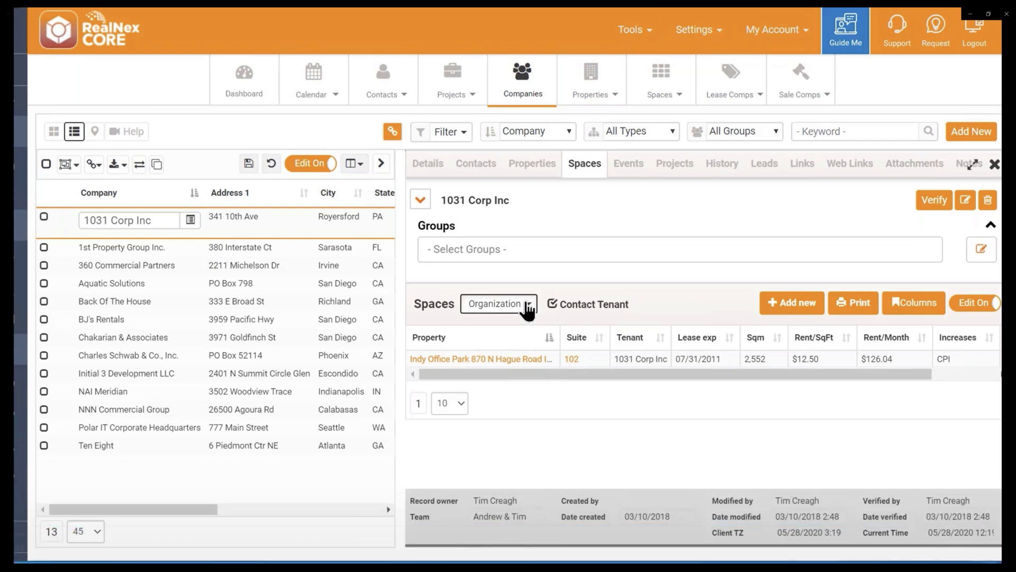
left_click(498, 303)
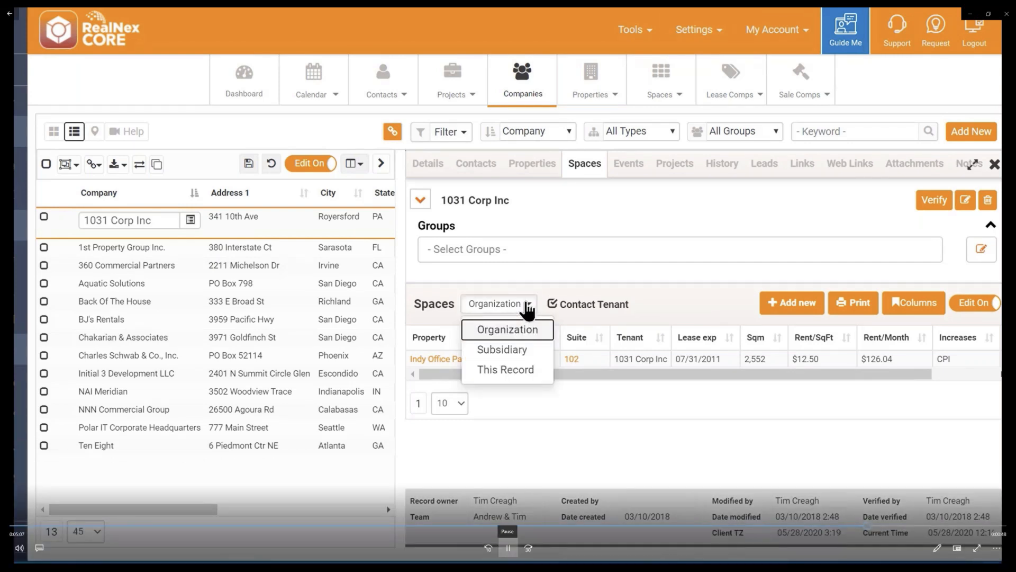
left_click(507, 329)
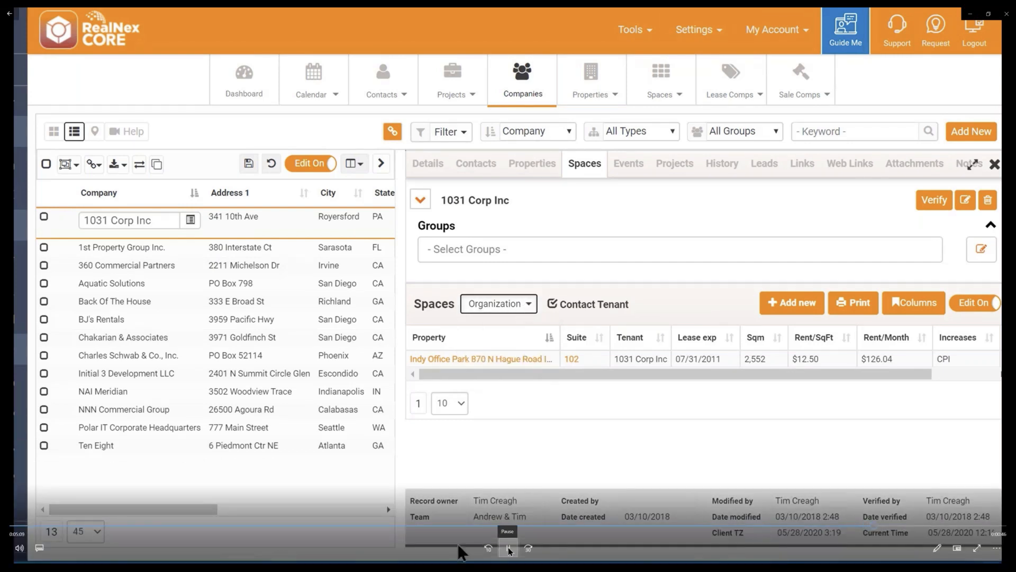
mouse_move(439, 360)
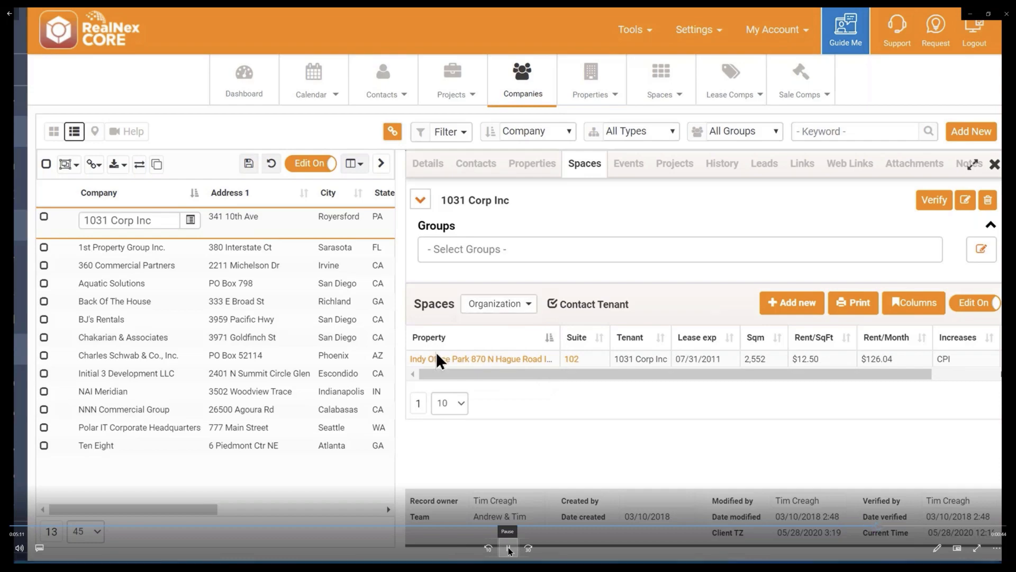